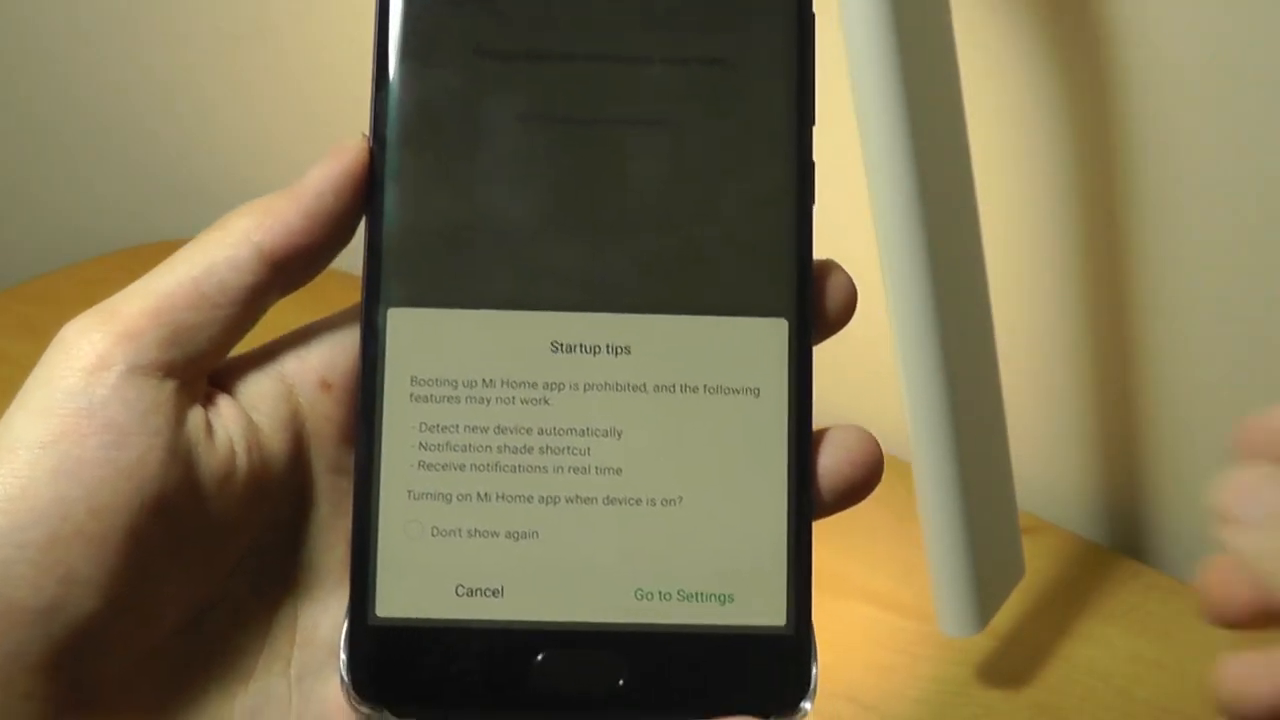
# Dismiss the startup tips and start connecting the nearby Philips EyeCare desk lamp.
pyautogui.click(479, 591)
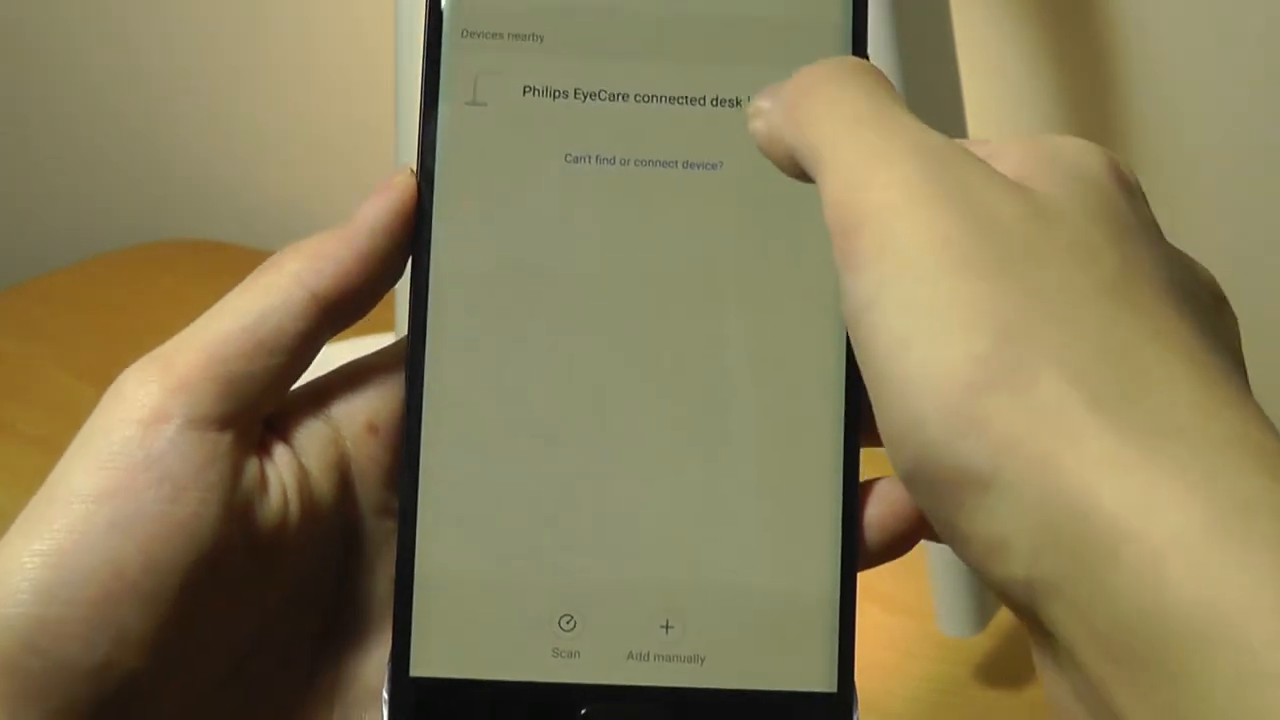
pyautogui.click(637, 97)
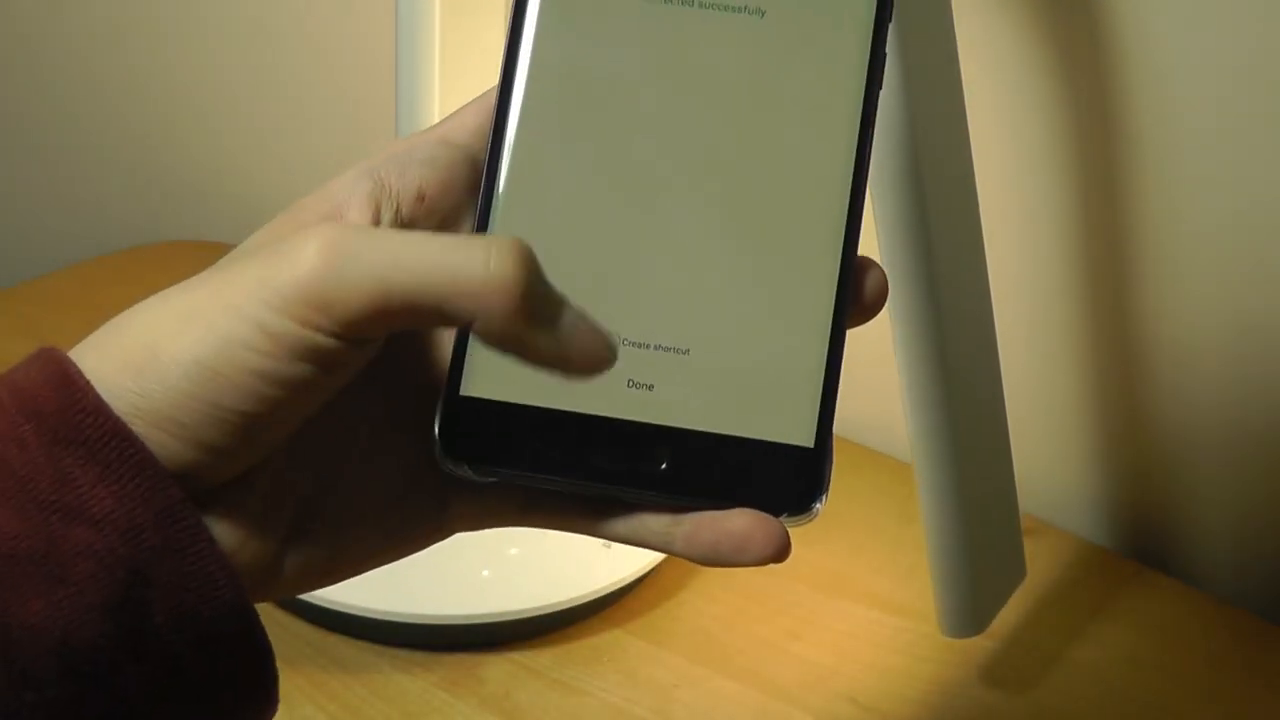
# Finish adding the lamp and show its Delay Off choices (cancel, or 1–60 minutes).
pyautogui.click(634, 385)
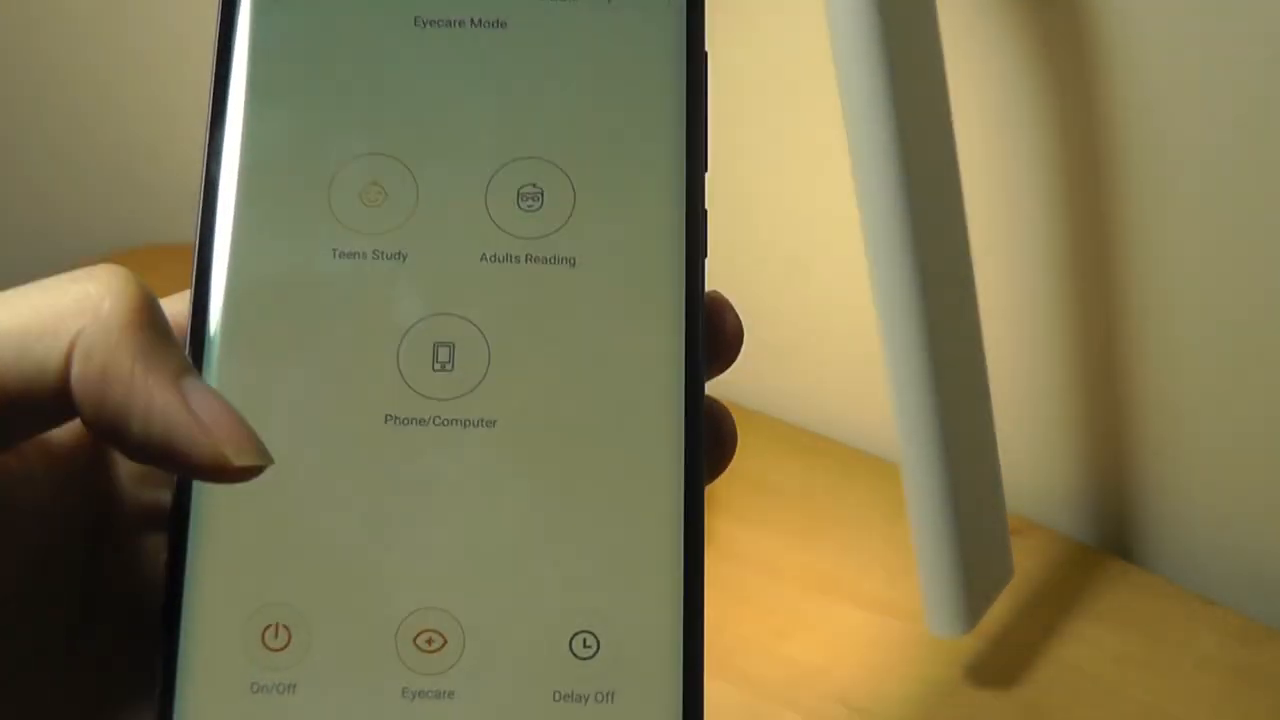
pyautogui.click(583, 645)
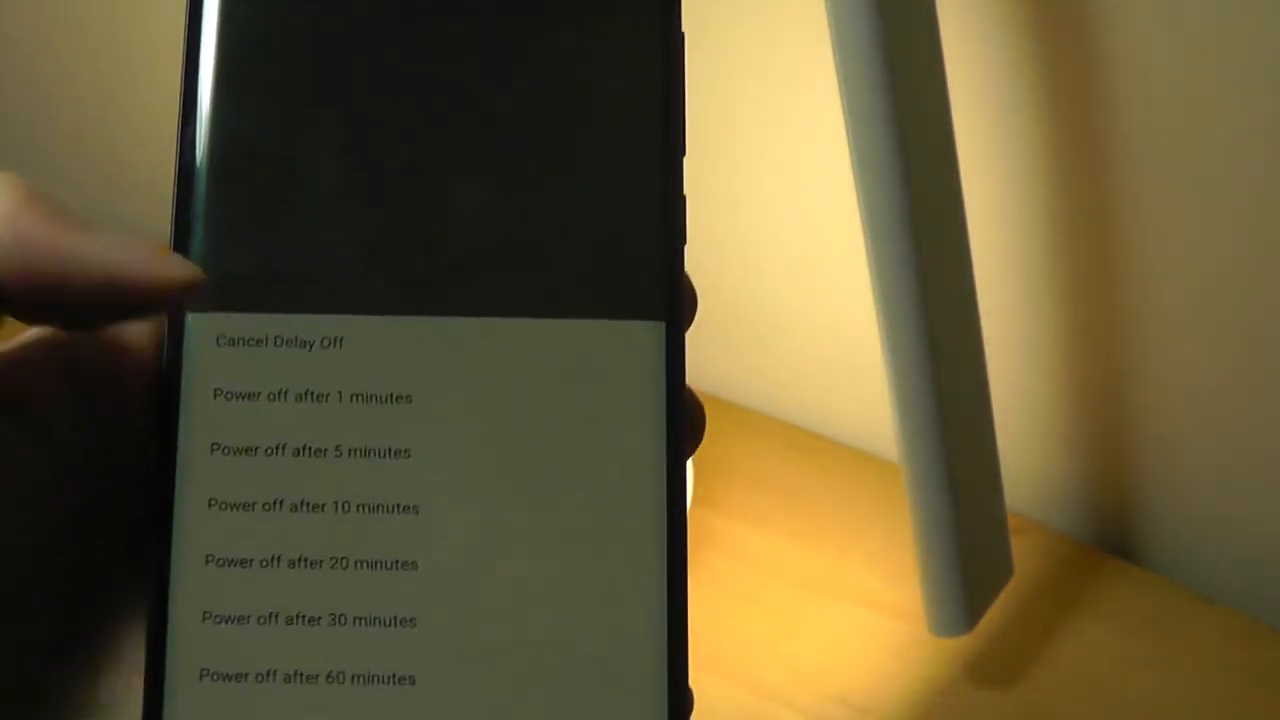